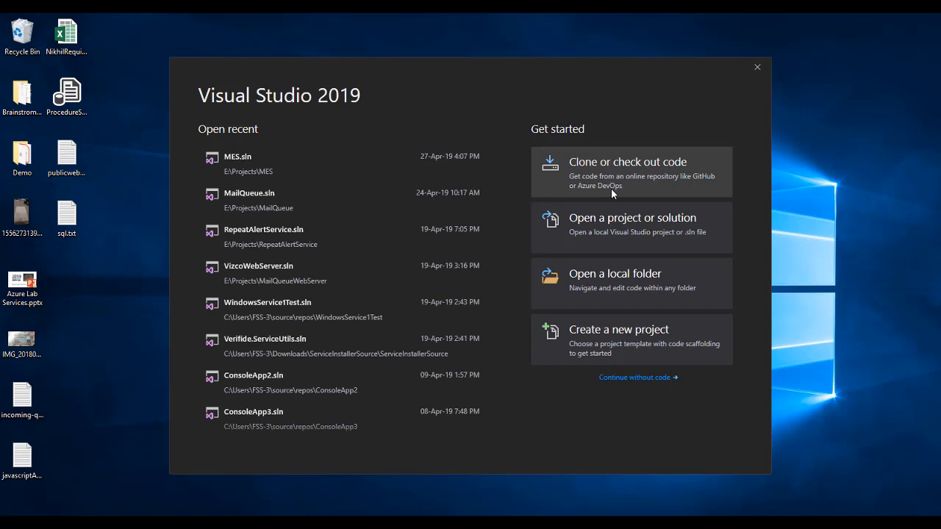
- Start creating a new project from the Visual Studio 2019 start window
{"action": "left_click", "coordinate": [628, 339]}
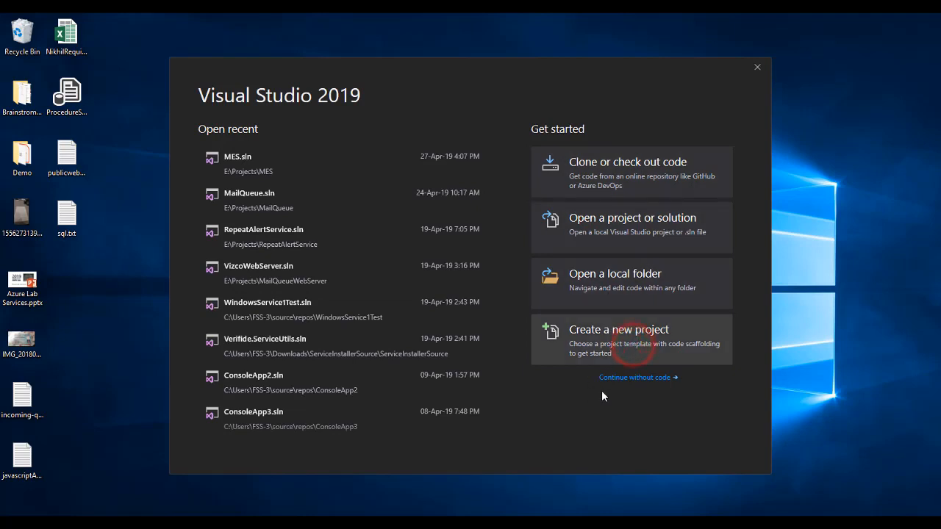
{"action": "left_click", "coordinate": [619, 329]}
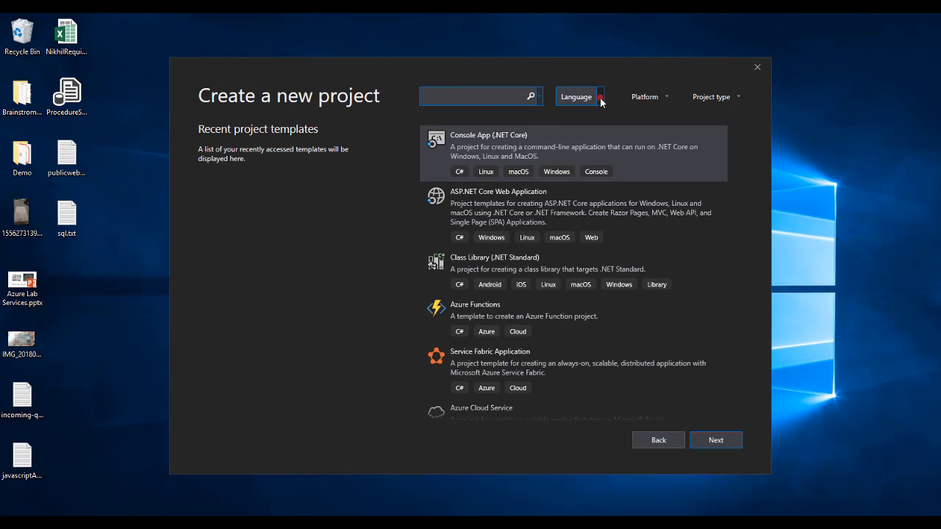
- Filter the template list to the C# language and the Windows platform
{"action": "left_click", "coordinate": [664, 97]}
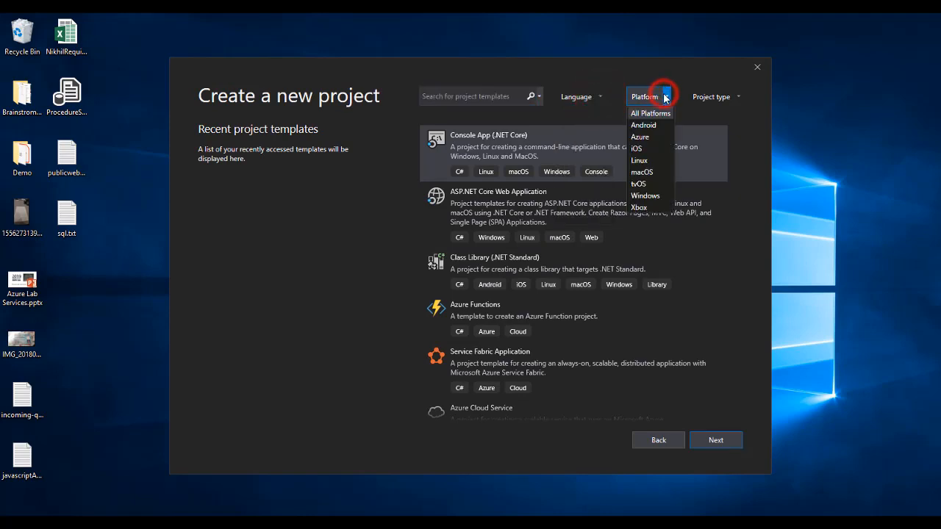
{"action": "left_click", "coordinate": [739, 96]}
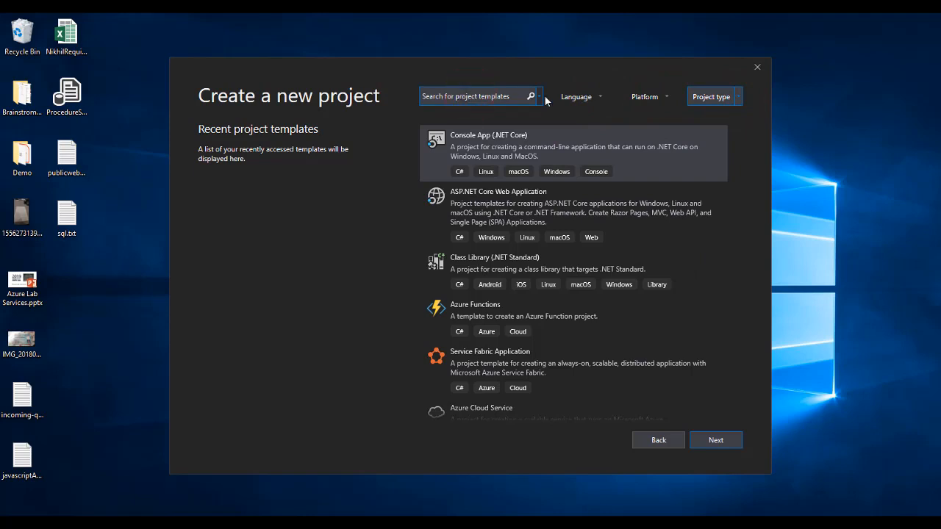
{"action": "left_click", "coordinate": [580, 96]}
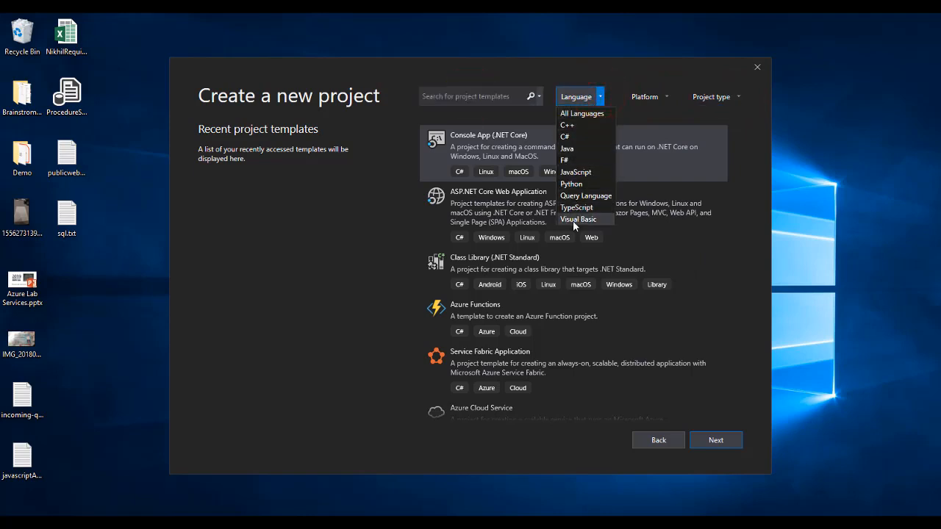
{"action": "left_click", "coordinate": [564, 137]}
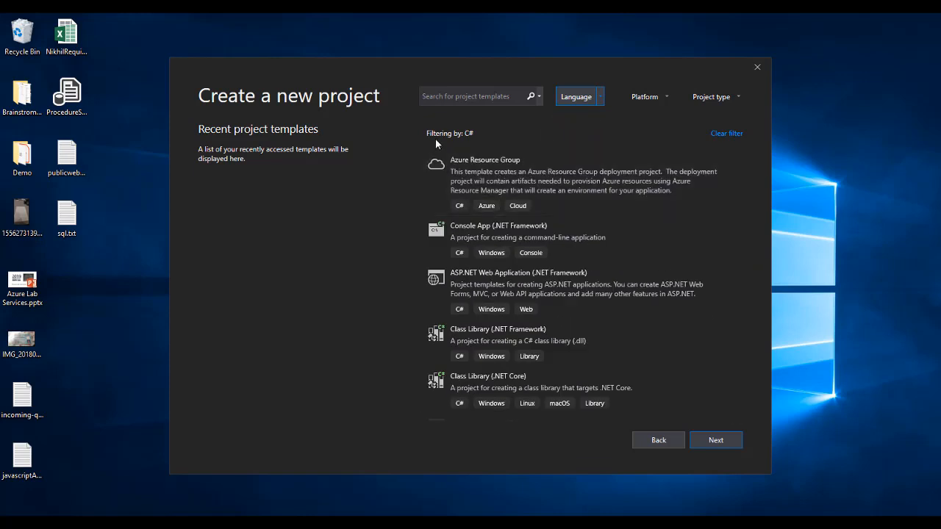
{"action": "left_click", "coordinate": [644, 96]}
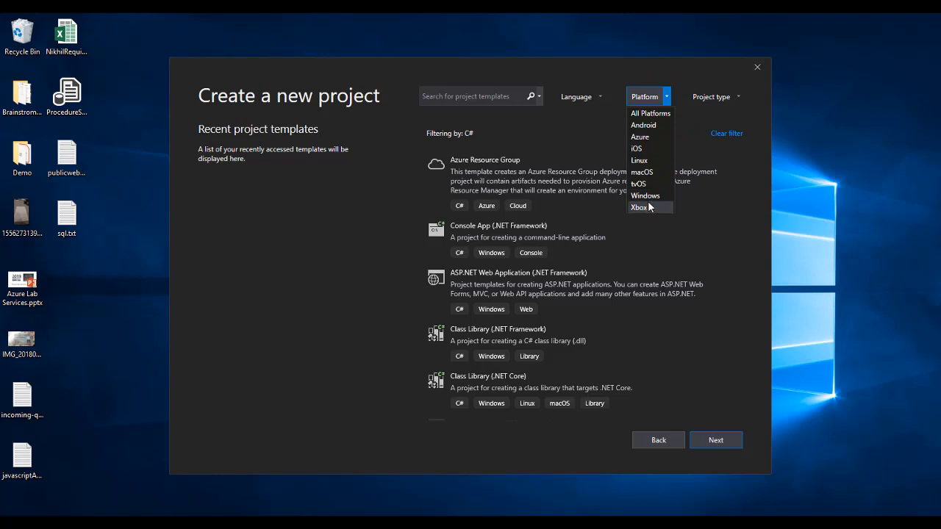
{"action": "left_click", "coordinate": [645, 195]}
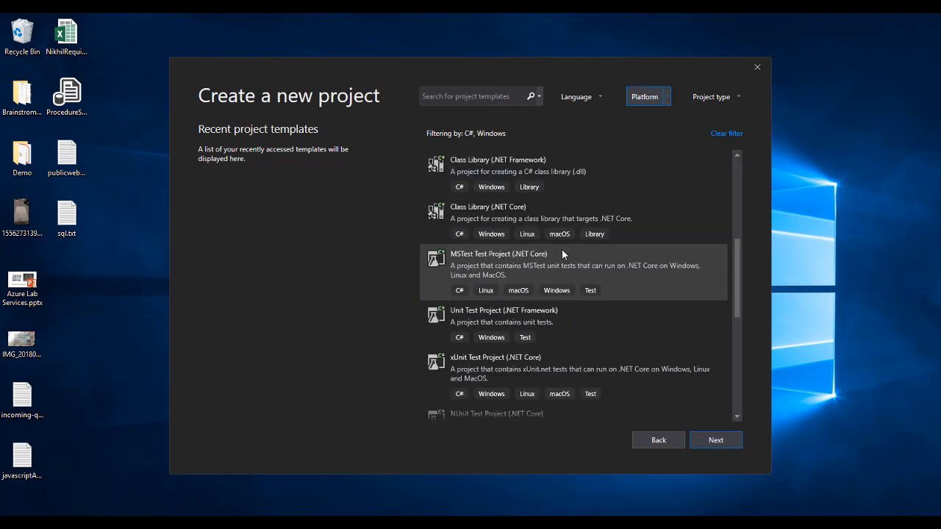
- Try the Web and Desktop project-type filters while keeping C# selected
{"action": "left_click", "coordinate": [711, 97]}
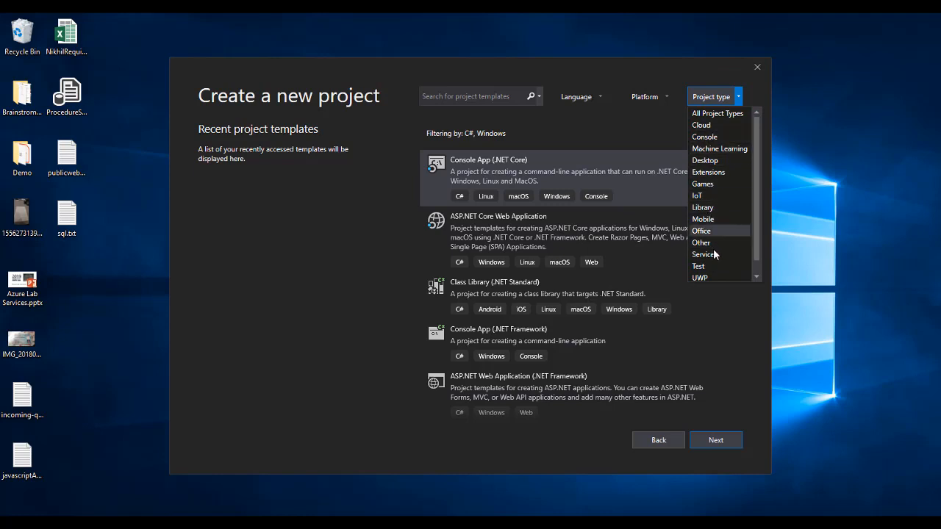
{"action": "scroll", "scroll_direction": "down", "scroll_amount": 3}
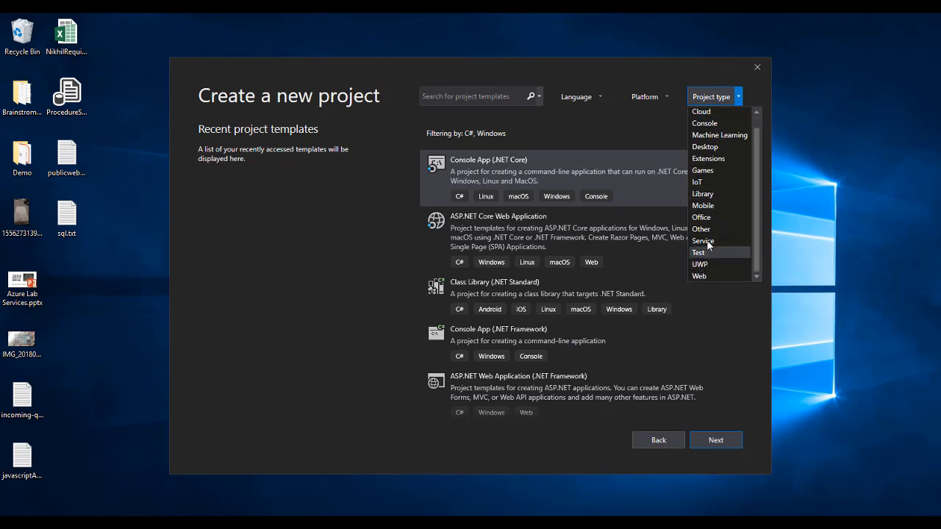
{"action": "mouse_move", "coordinate": [700, 276]}
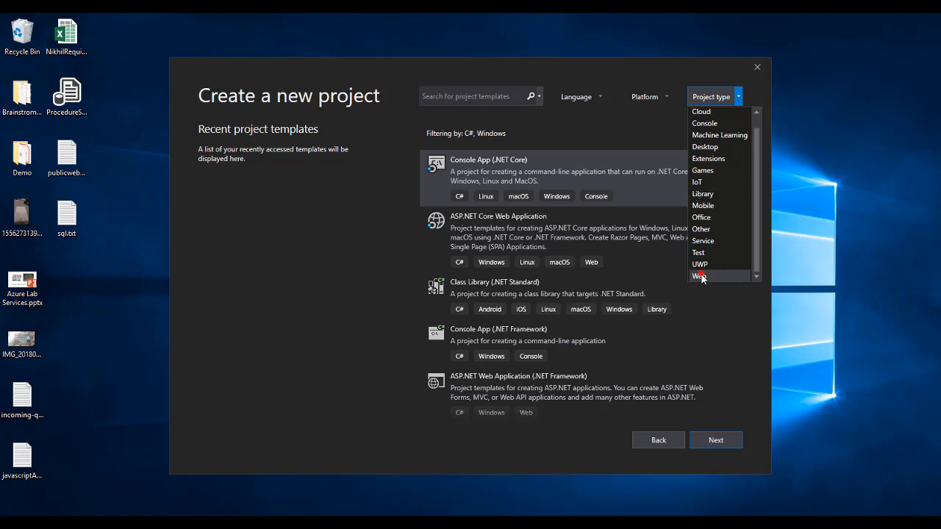
{"action": "left_click", "coordinate": [700, 276]}
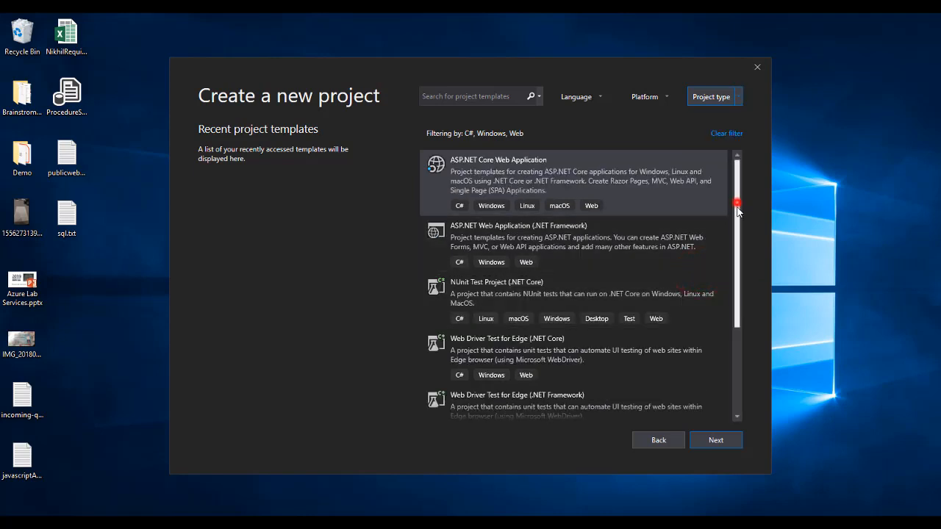
{"action": "scroll", "scroll_direction": "down", "scroll_amount": 3}
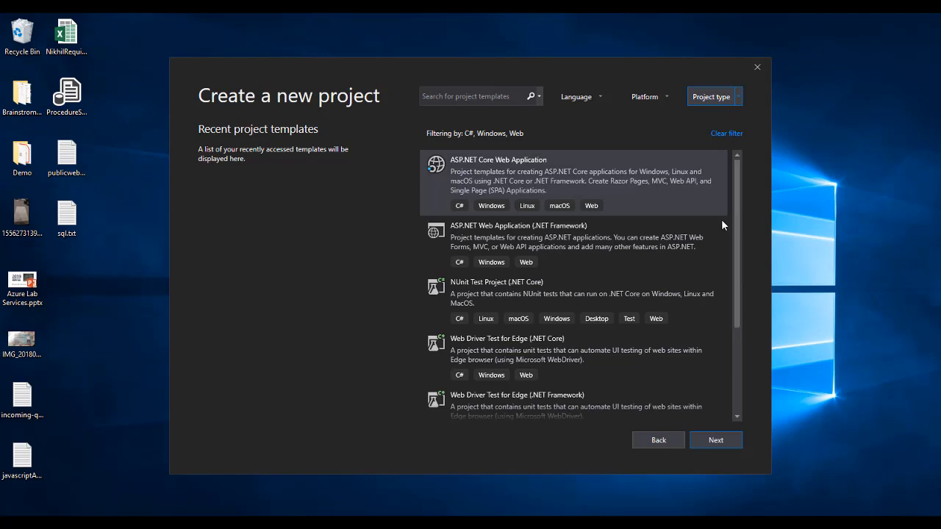
{"action": "left_click", "coordinate": [581, 96]}
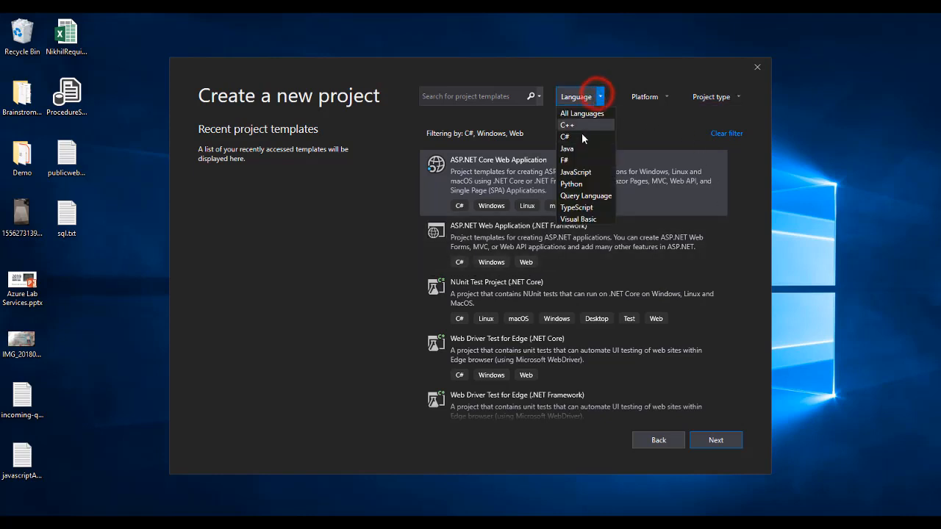
{"action": "left_click", "coordinate": [713, 96]}
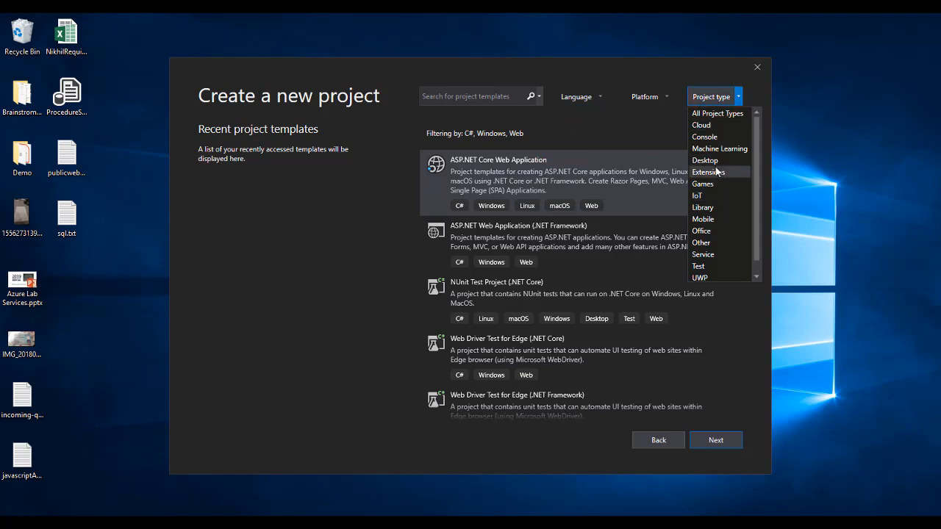
{"action": "left_click", "coordinate": [705, 160]}
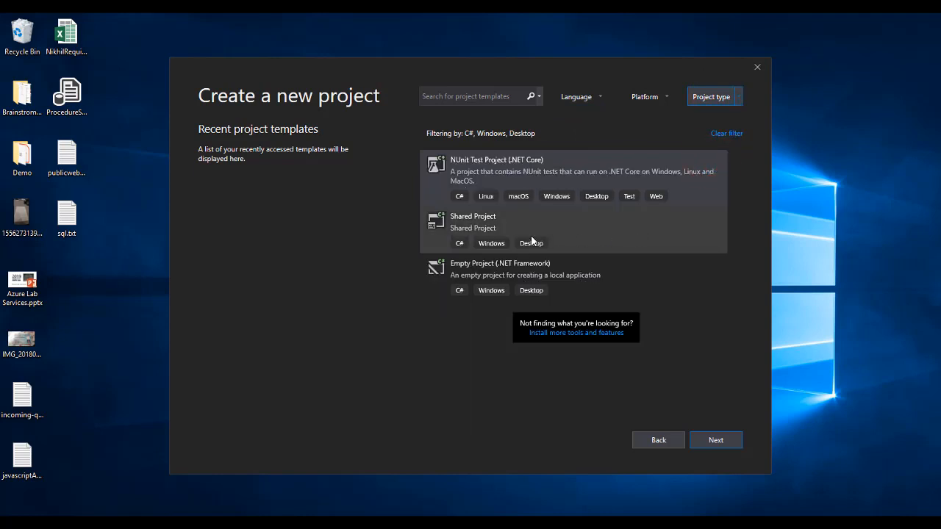
{"action": "mouse_move", "coordinate": [526, 242]}
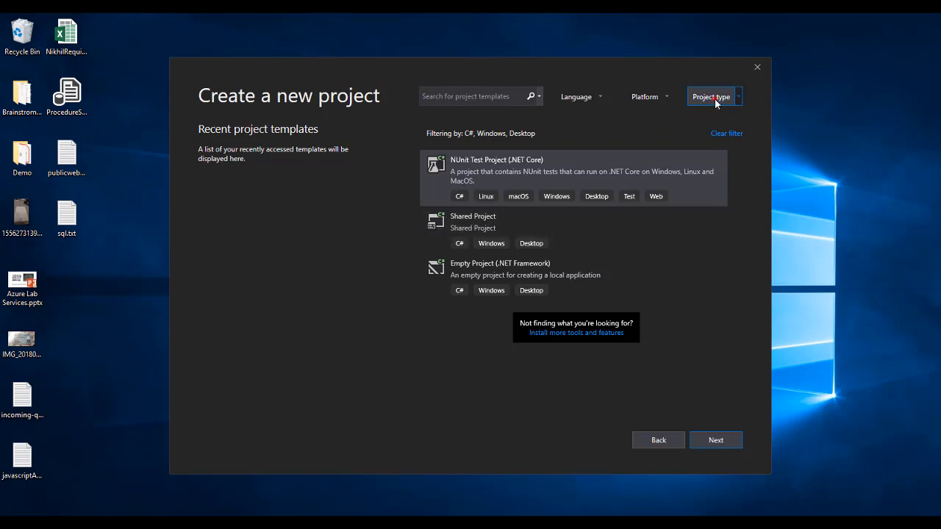
- Clear the project-type filter and select the Console App (.NET Core) template
{"action": "left_click", "coordinate": [712, 97]}
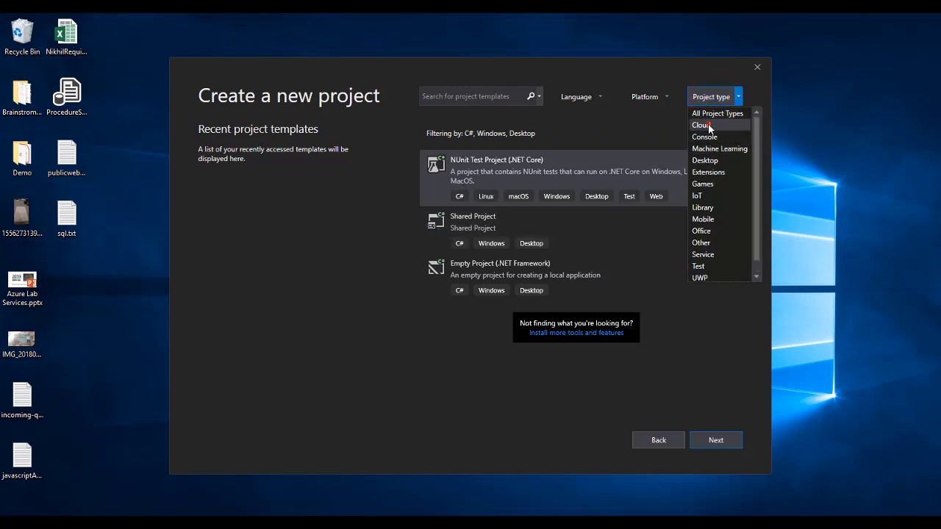
{"action": "left_click", "coordinate": [700, 125]}
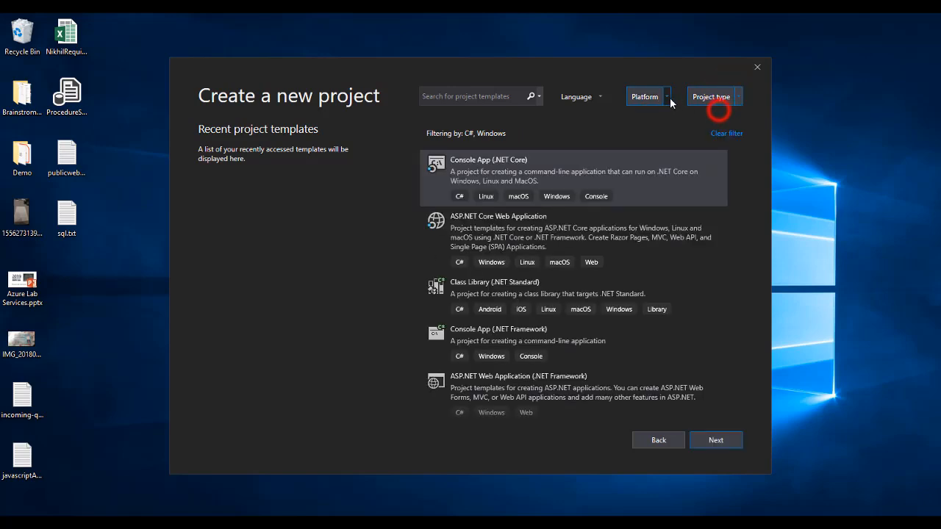
{"action": "left_click", "coordinate": [646, 97]}
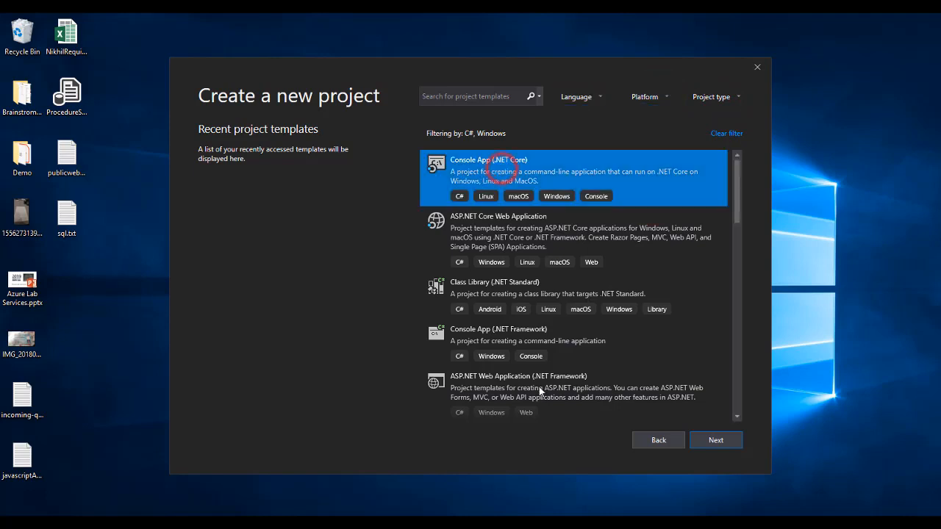
- Proceed to the configuration page, keeping the name ConsoleApp4 and default location
{"action": "left_click", "coordinate": [715, 440]}
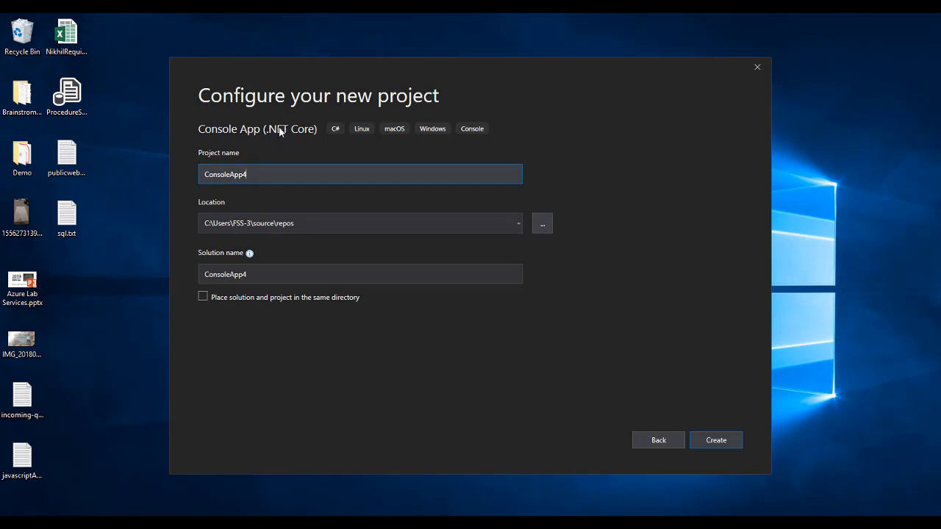
{"action": "mouse_move", "coordinate": [215, 310]}
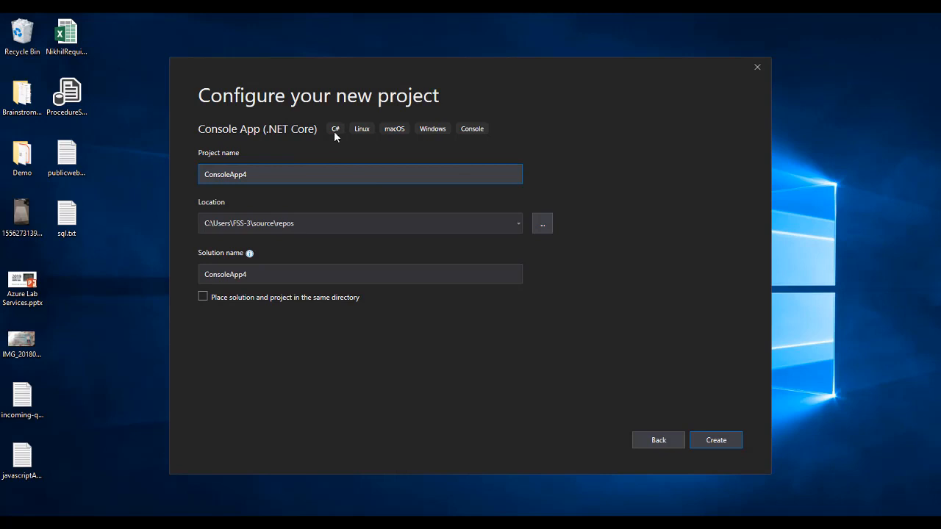
{"action": "mouse_move", "coordinate": [474, 137]}
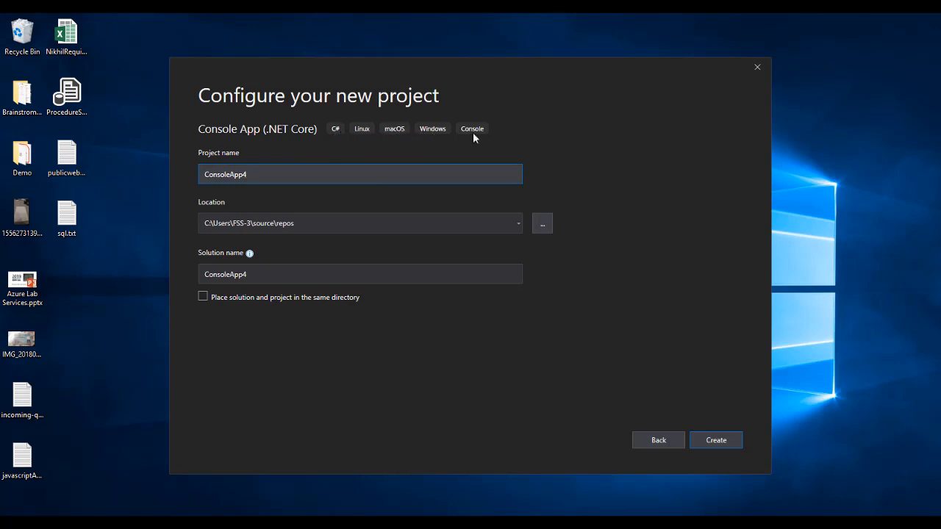
{"action": "mouse_move", "coordinate": [335, 138]}
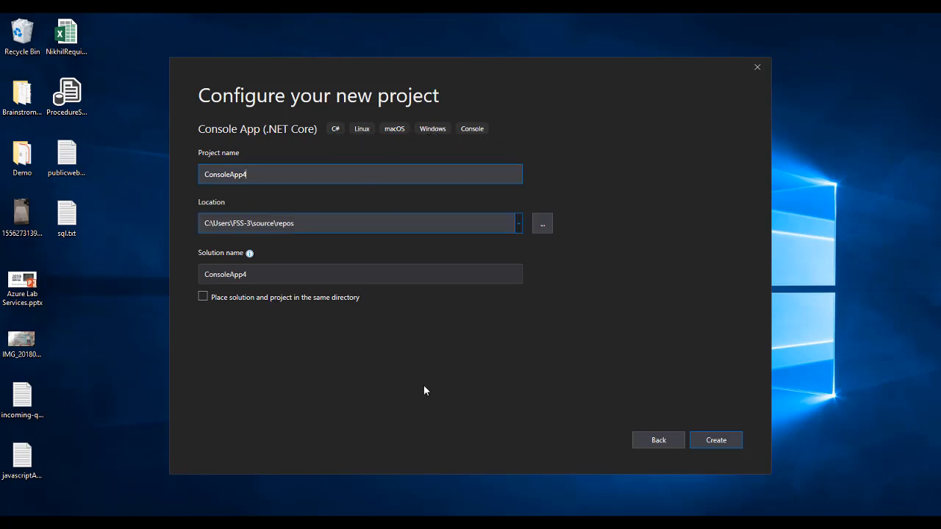
{"action": "left_click", "coordinate": [715, 440]}
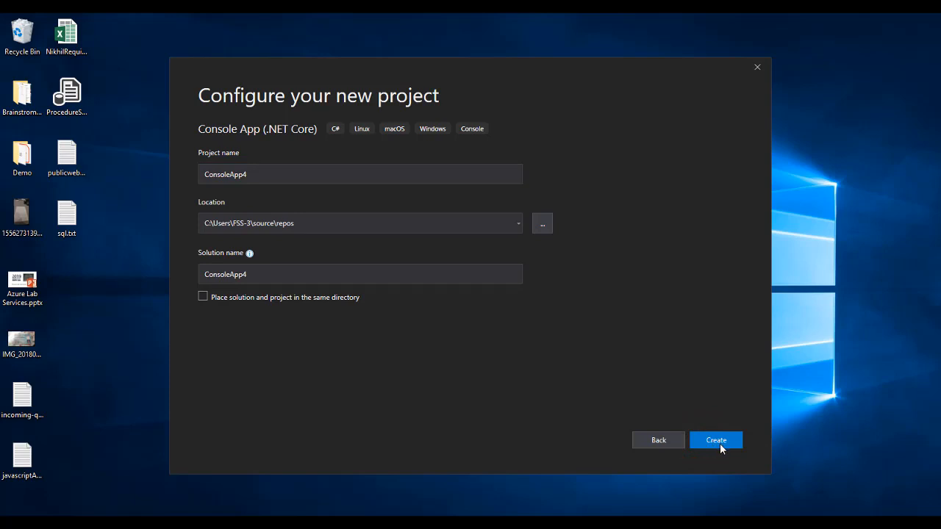
- Create the ConsoleApp4 project so its Hello World Program.cs opens
{"action": "left_click", "coordinate": [715, 440]}
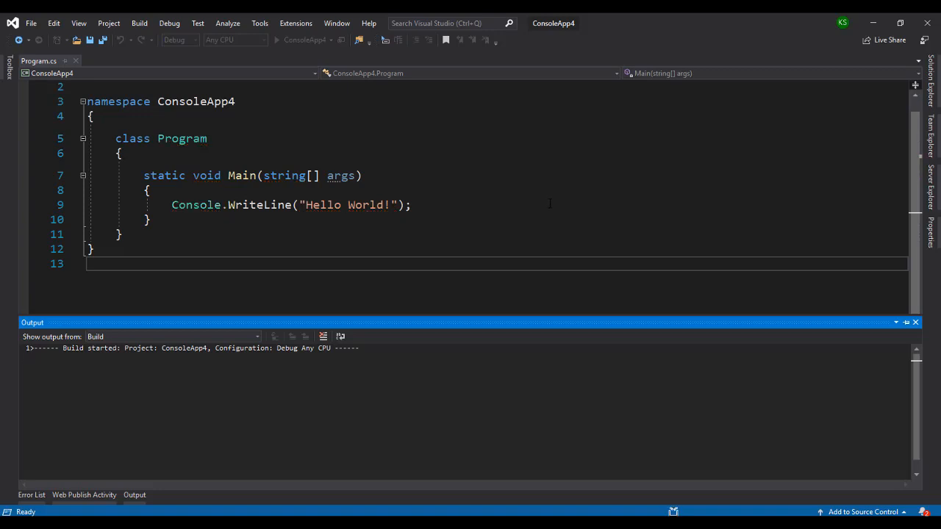
- Run ConsoleApp4 without debugging, view 'Hello World!' in the console, then close it
{"action": "left_click", "coordinate": [139, 23]}
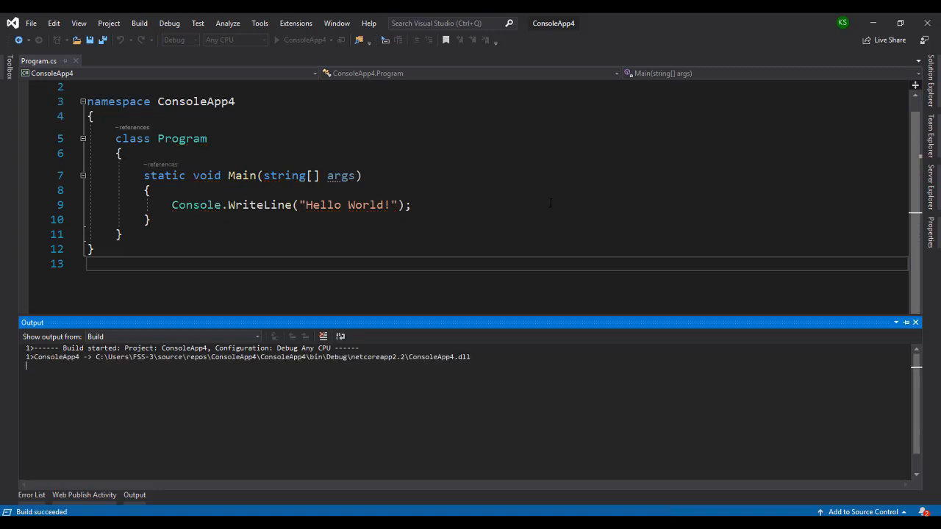
{"action": "key", "text": "F5"}
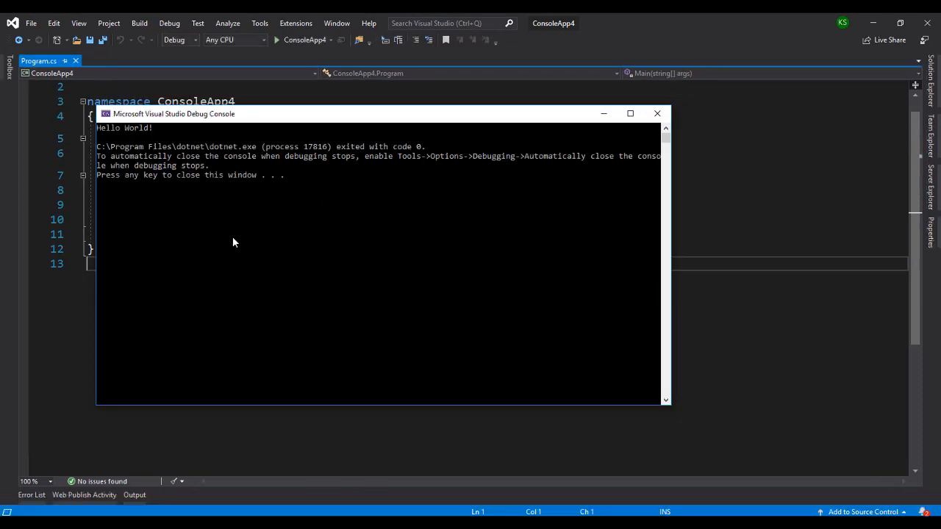
{"action": "left_click_drag", "start_coordinate": [174, 113], "coordinate": [345, 229]}
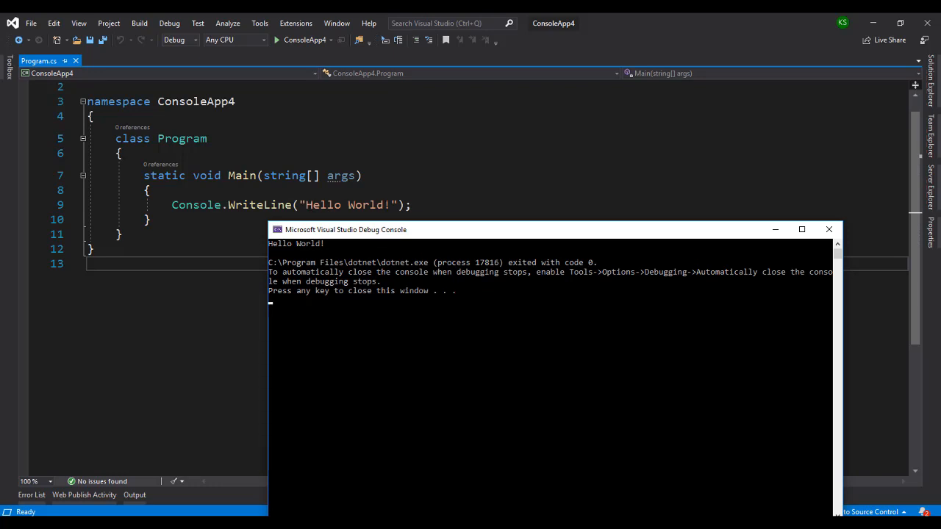
{"action": "key", "text": "enter"}
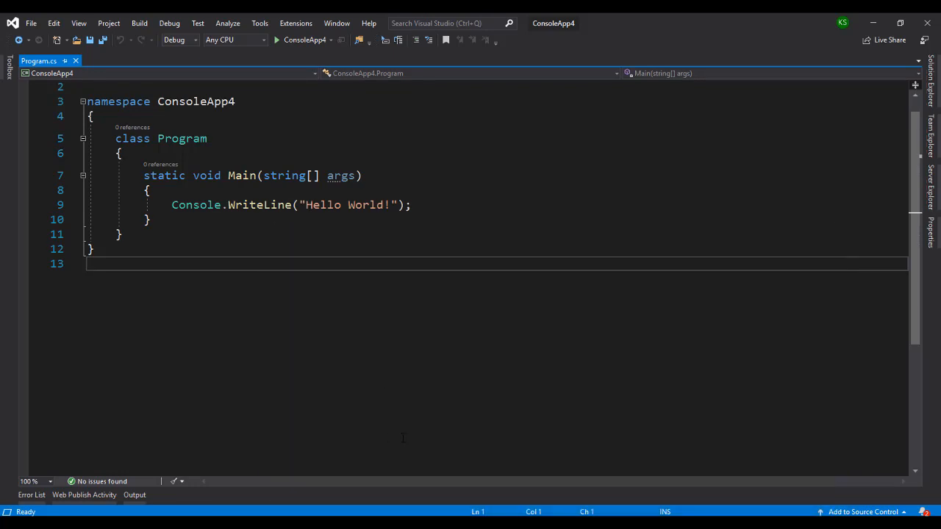
{"action": "mouse_move", "coordinate": [459, 366]}
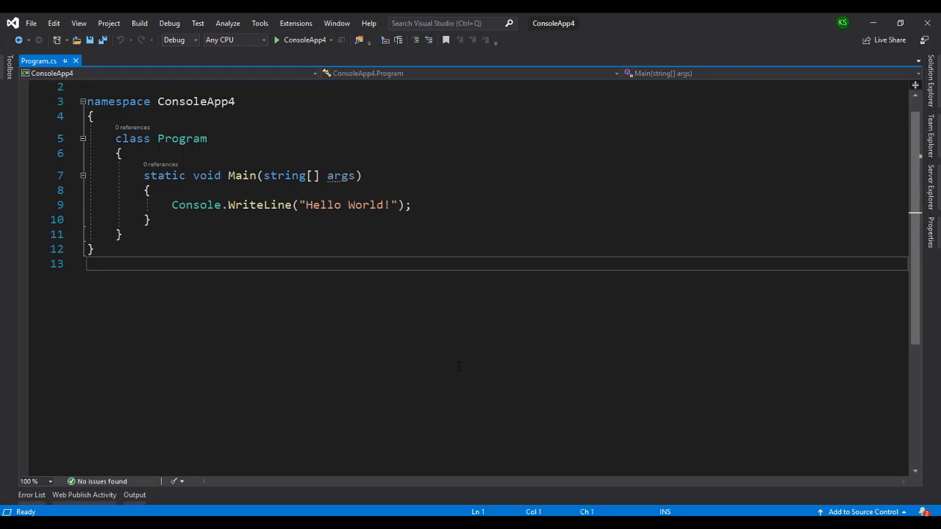